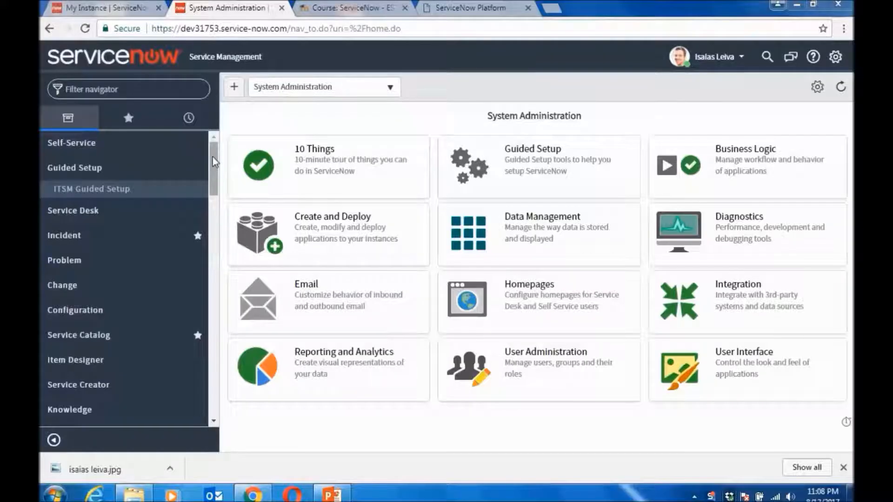
mouse_move(527, 155)
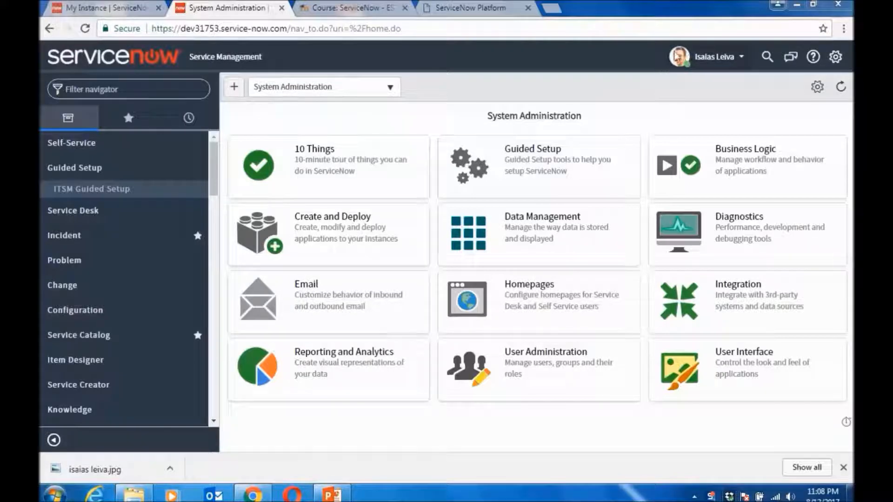
mouse_move(105, 85)
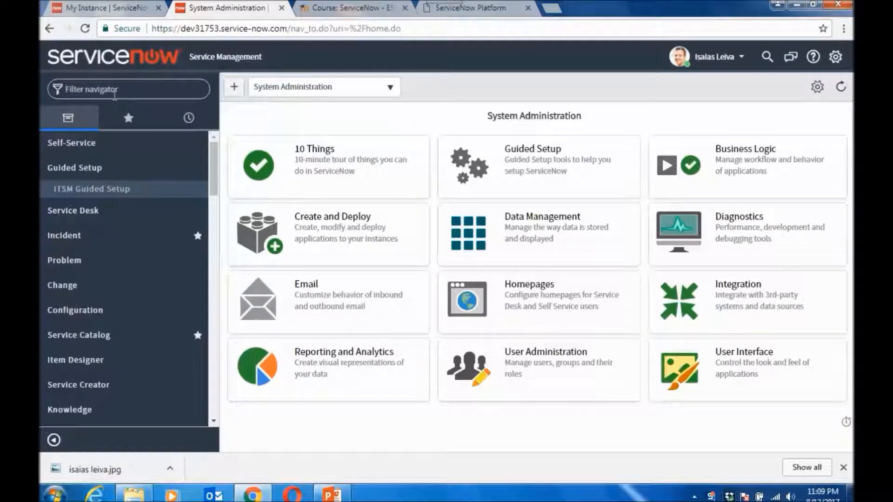
- Filter the navigator to 'live feed' and open Collaborate > Live Feed
text(live)
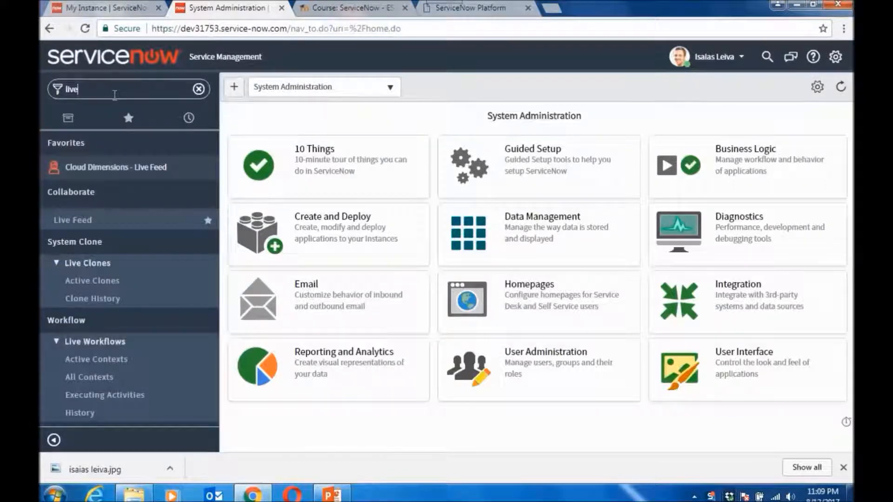
text(feed)
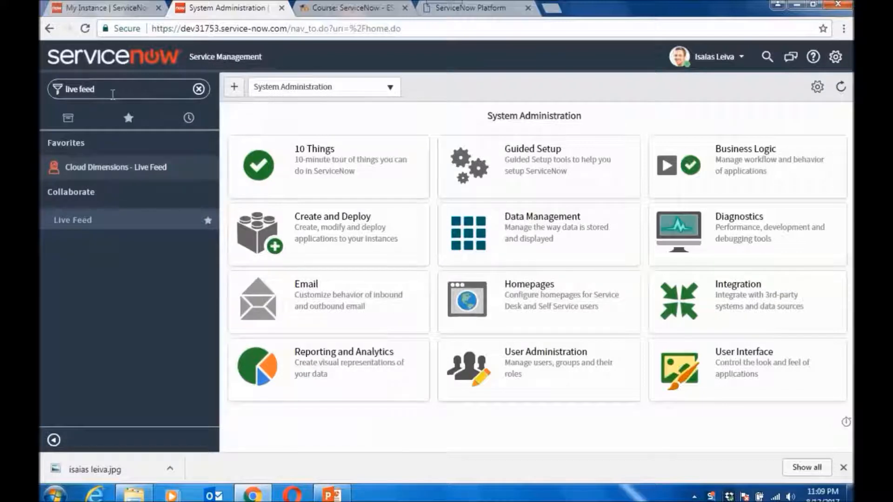
mouse_move(192, 221)
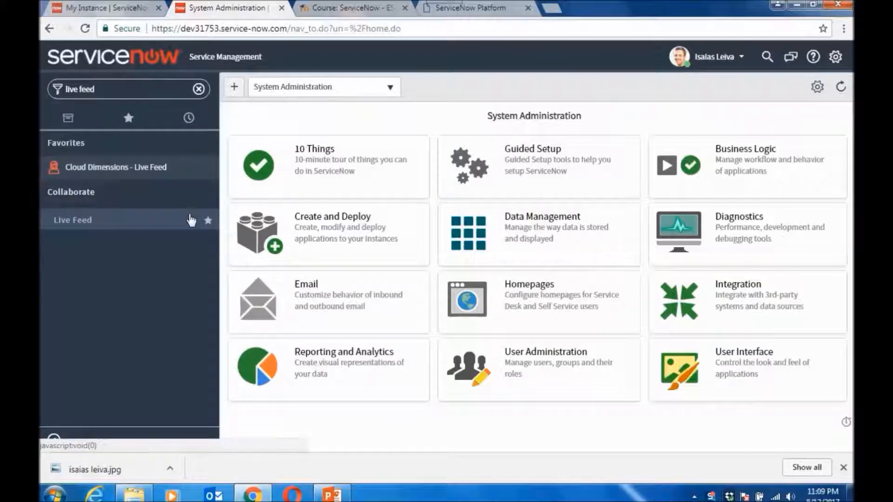
mouse_move(102, 222)
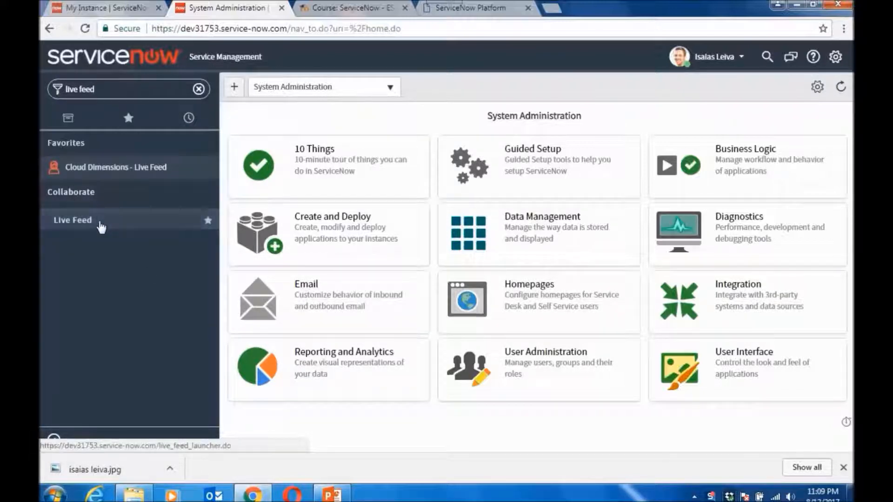
mouse_move(78, 226)
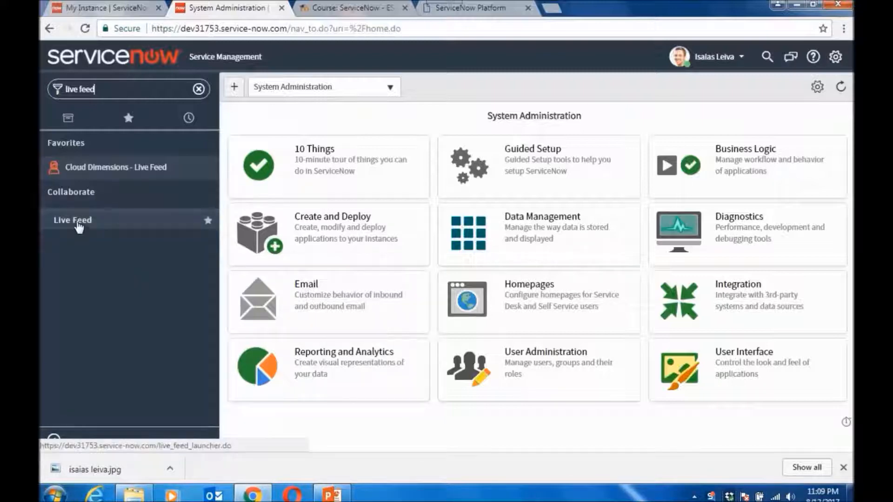
click(73, 219)
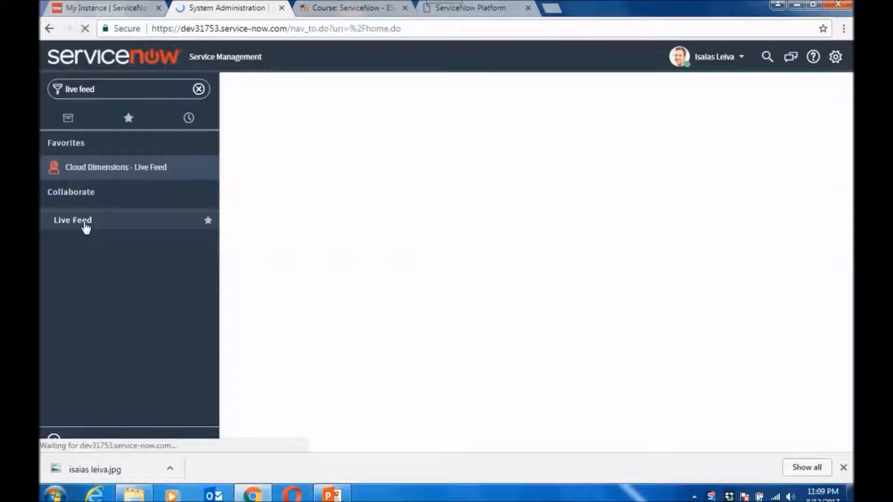
- Load the Live Feed Company Feed and show the account options menu
click(72, 219)
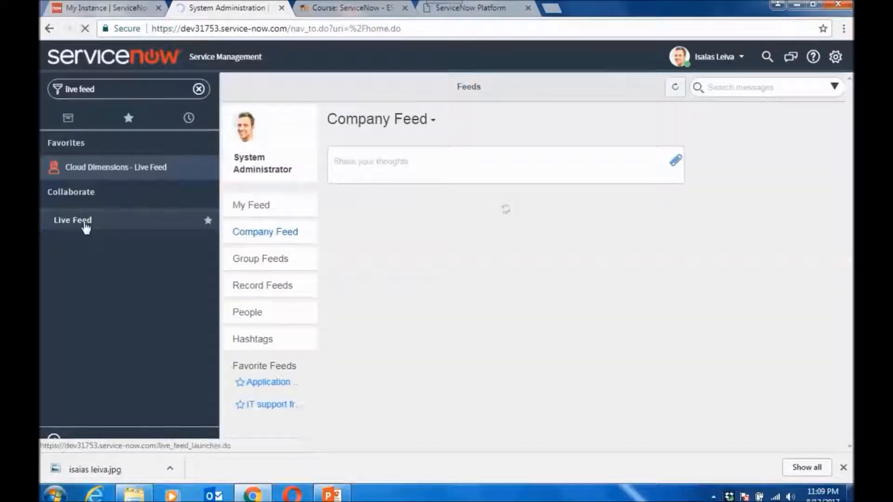
click(72, 219)
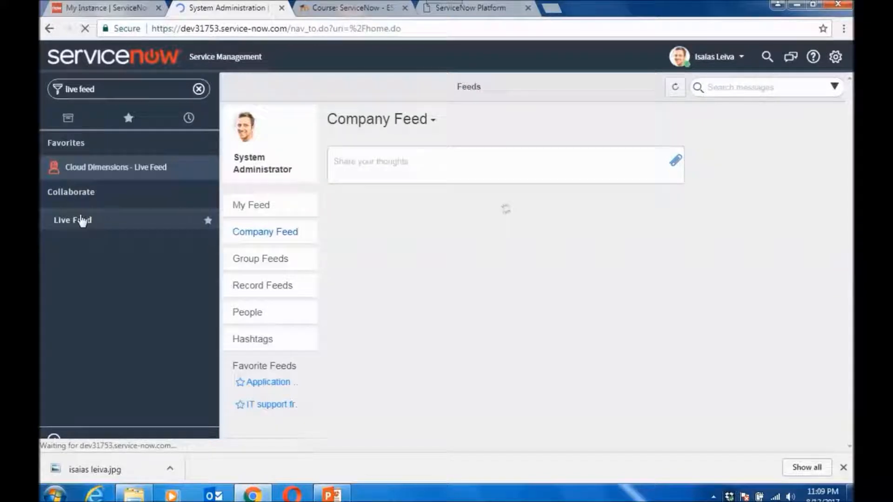
click(73, 219)
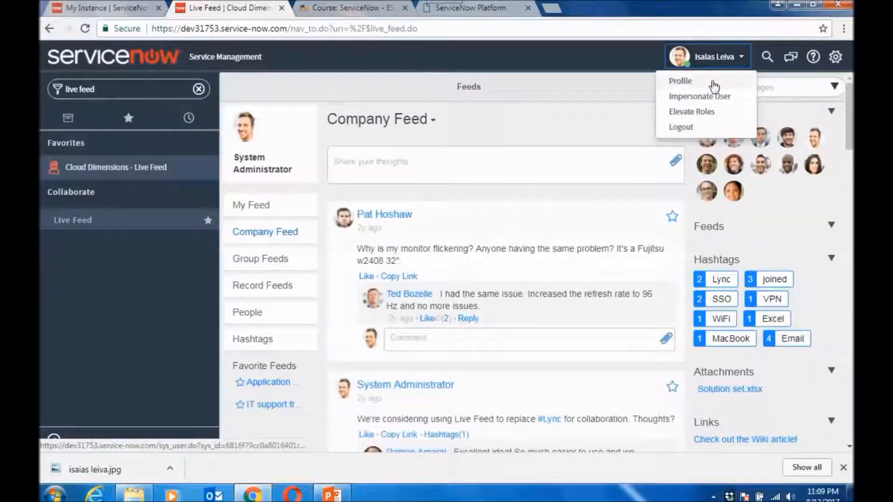
mouse_move(740, 62)
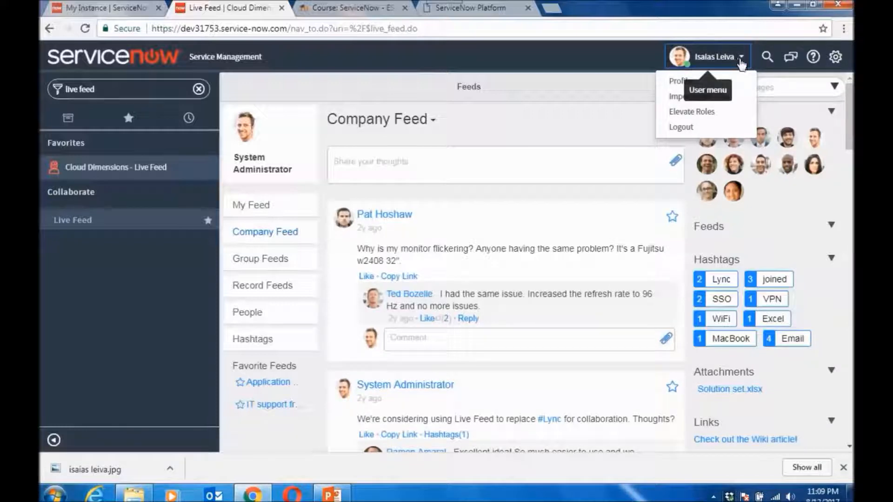
mouse_move(743, 58)
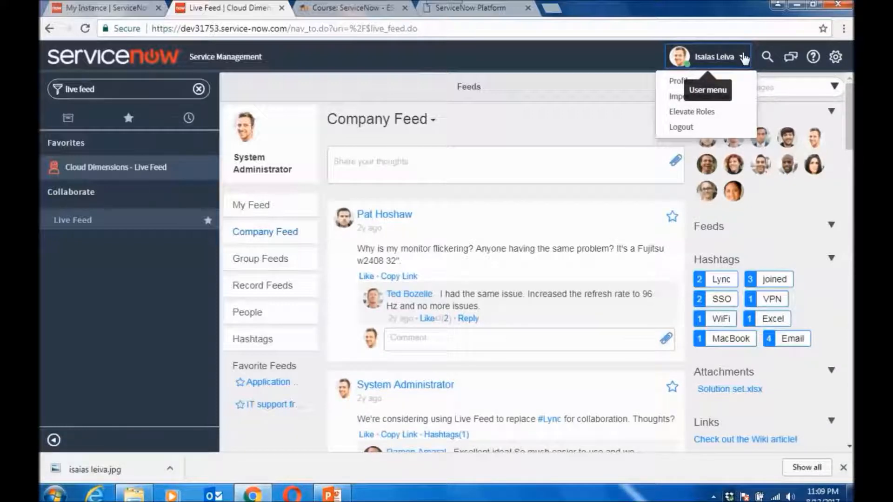
mouse_move(738, 61)
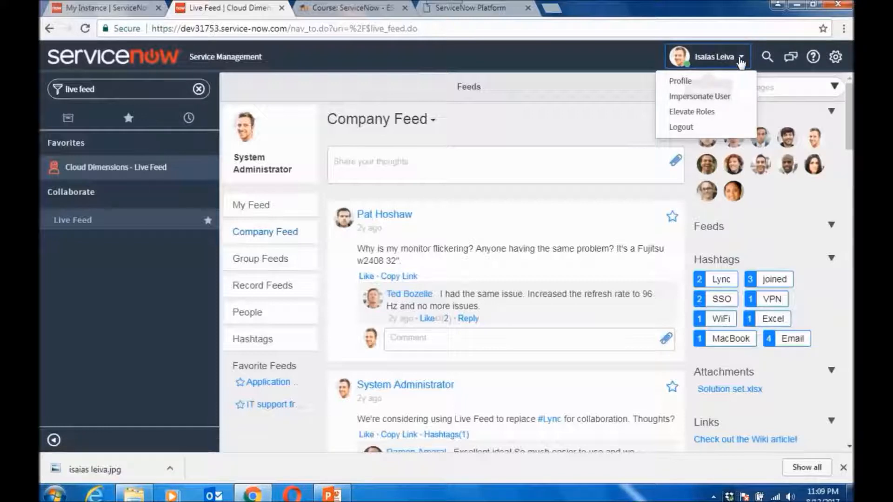
mouse_move(678, 80)
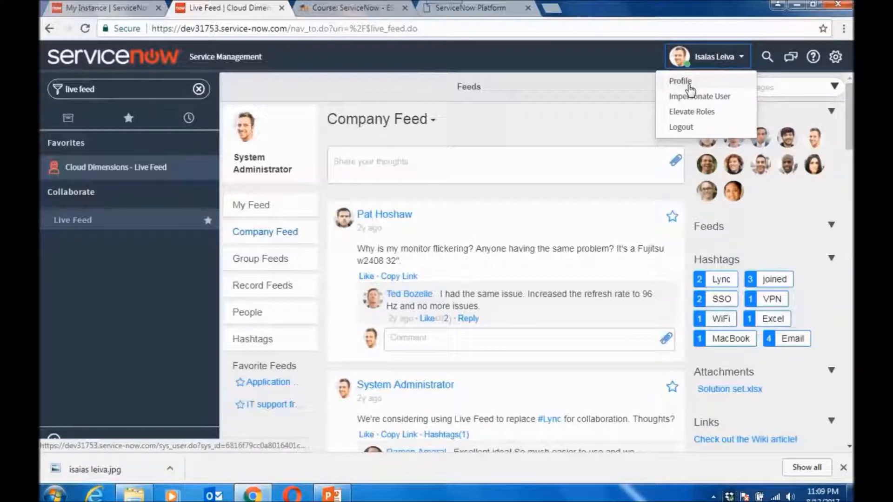
mouse_move(143, 285)
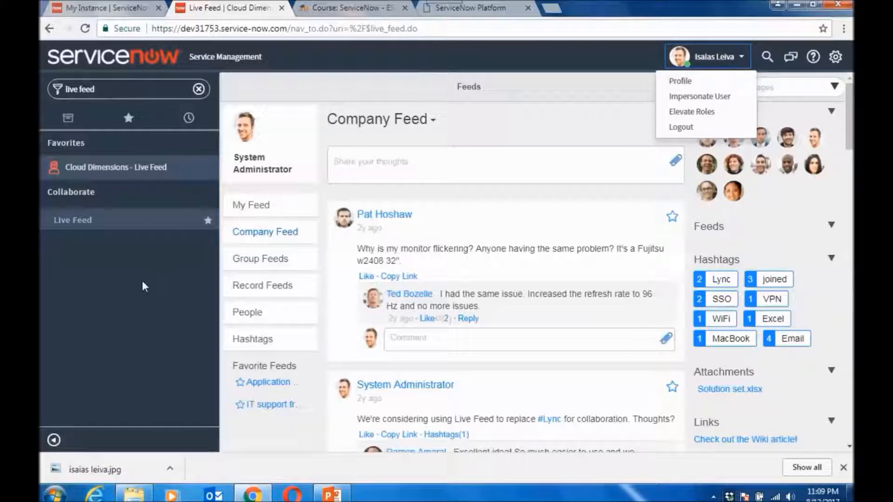
mouse_move(536, 245)
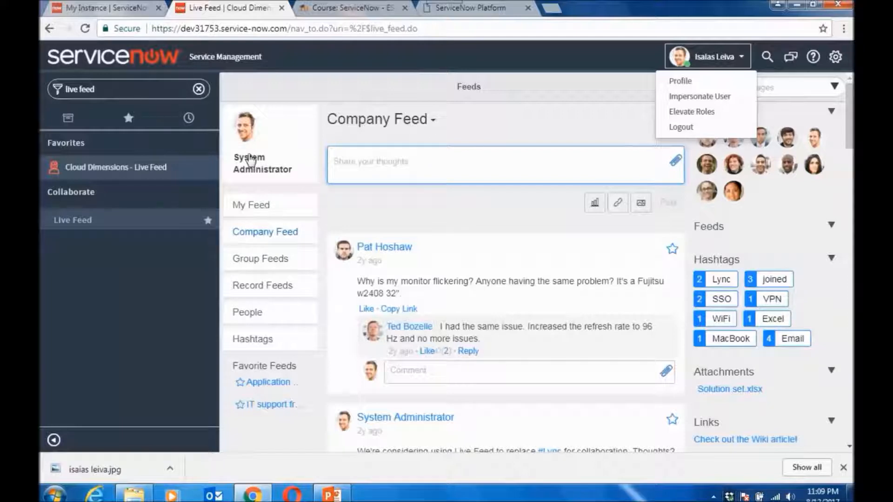
- Open the System Administrator's Live Feed profile with About Me ready for editing
click(261, 163)
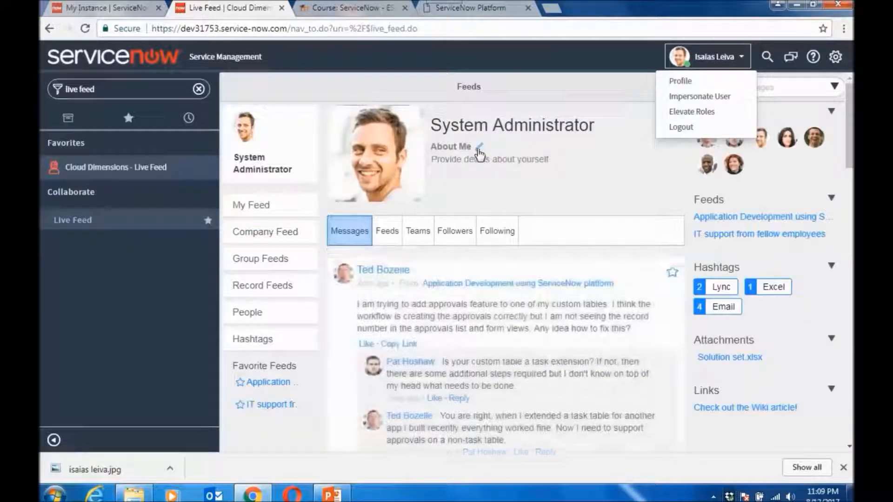
click(480, 146)
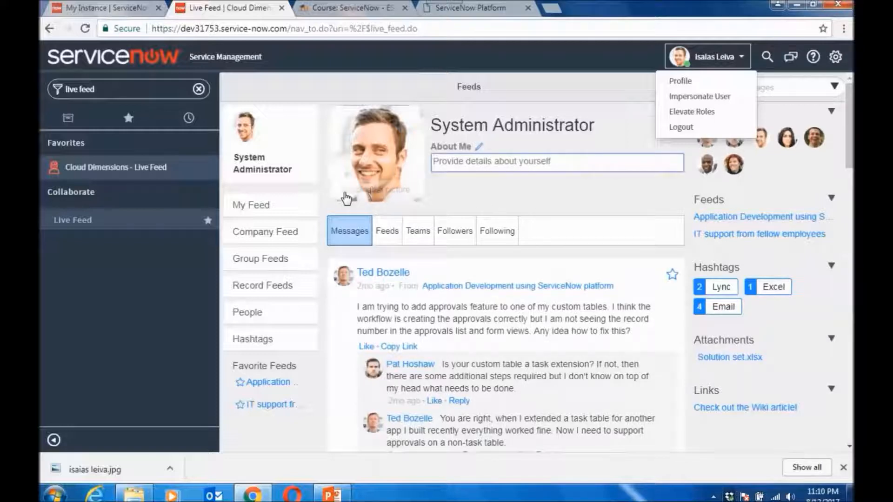
mouse_move(375, 190)
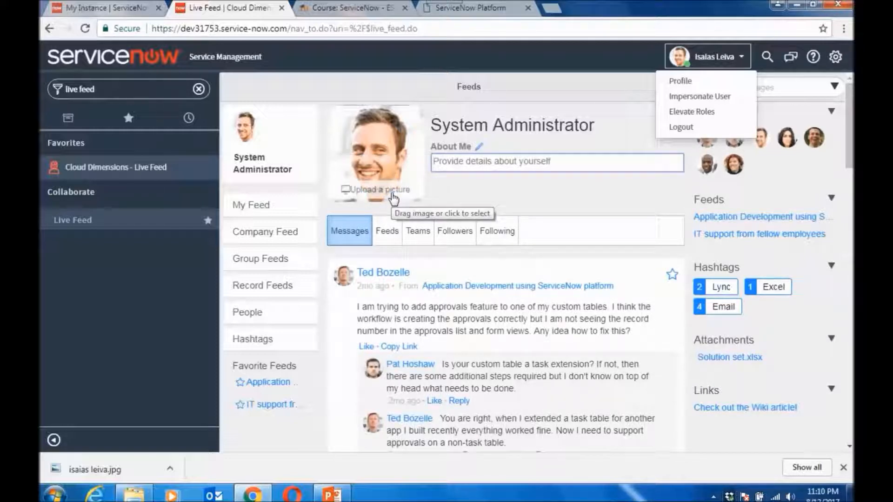
mouse_move(366, 202)
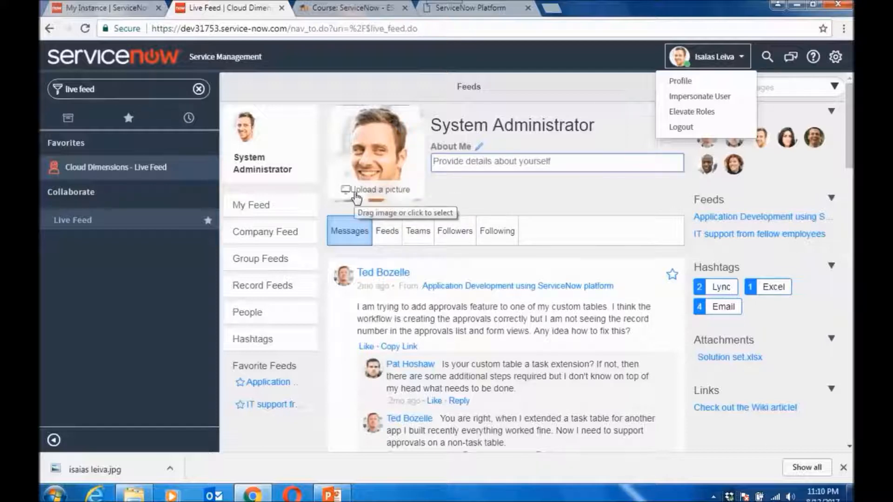
mouse_move(381, 196)
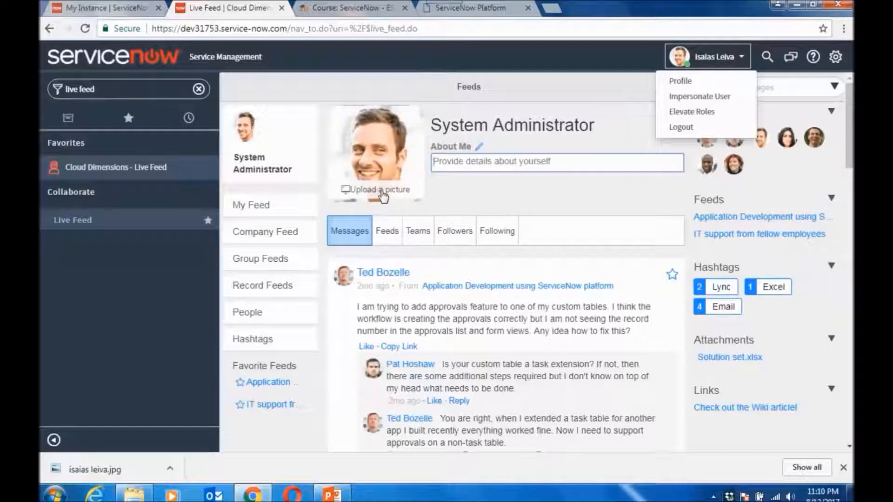
click(380, 189)
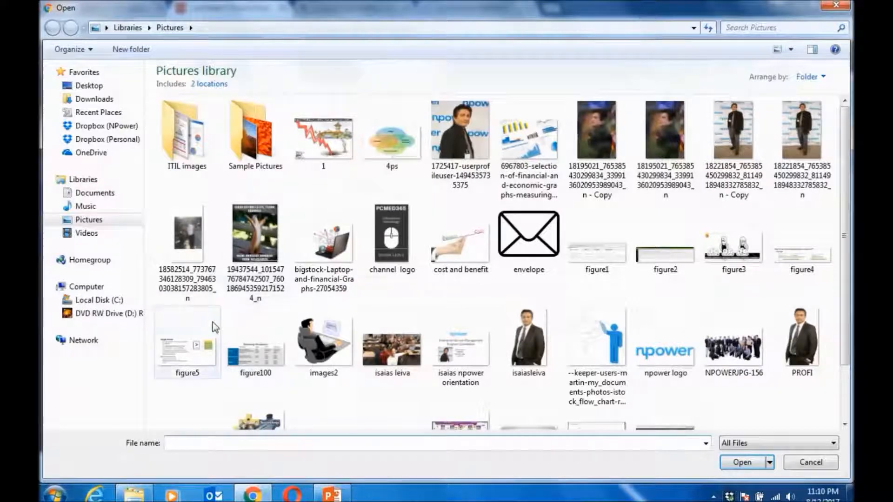
mouse_move(268, 180)
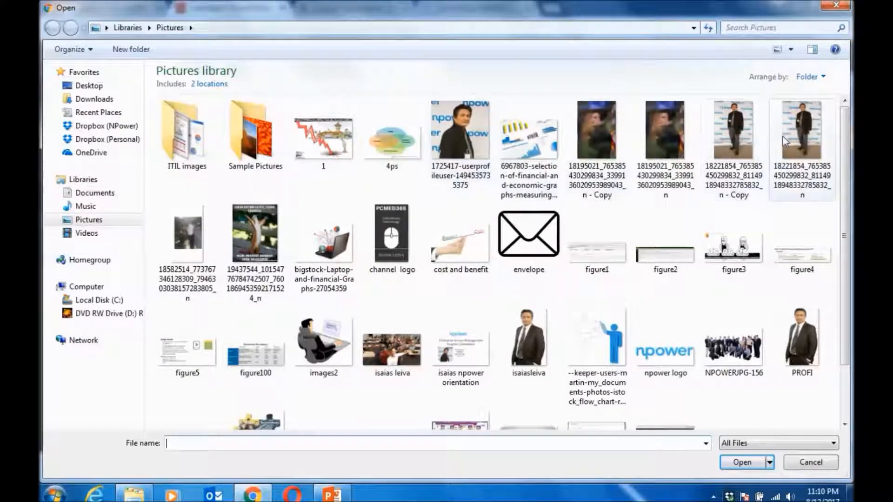
click(460, 132)
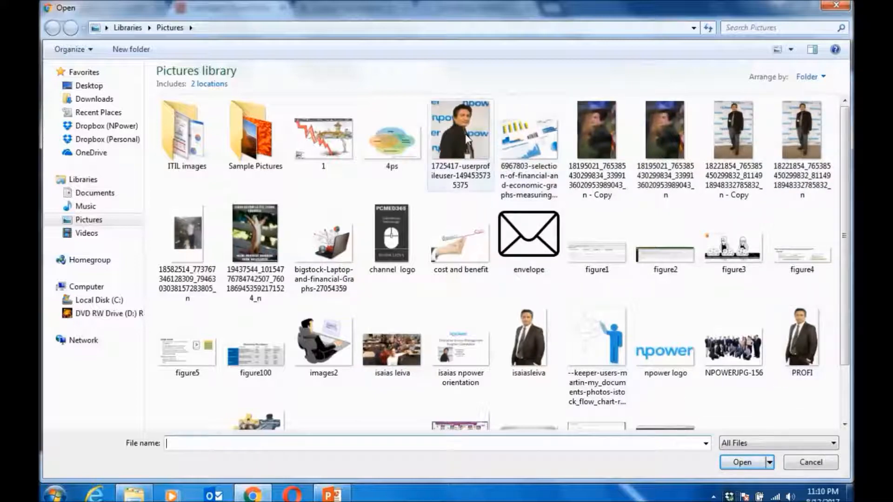
click(459, 132)
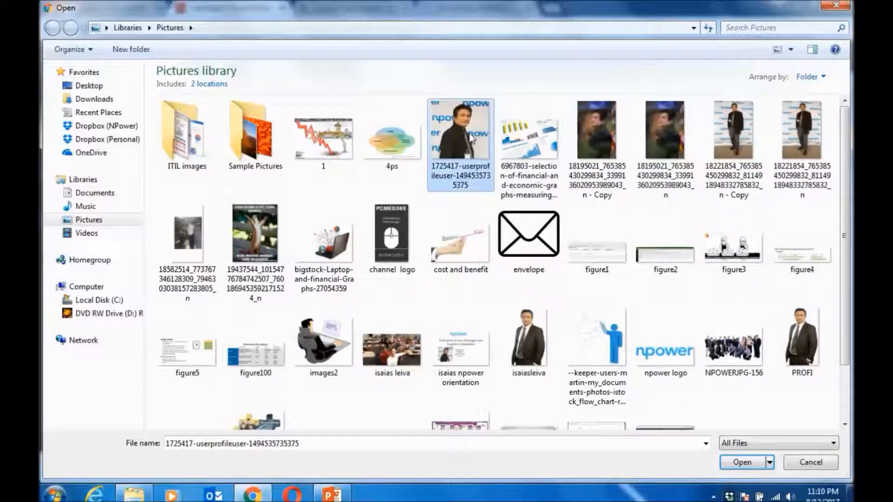
click(741, 462)
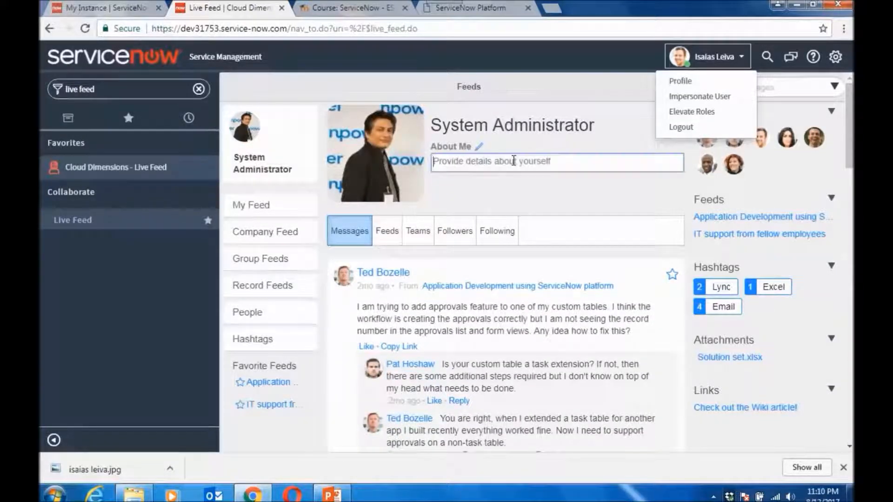
- Leave About Me blank and close its editor, keeping the new profile picture
click(477, 197)
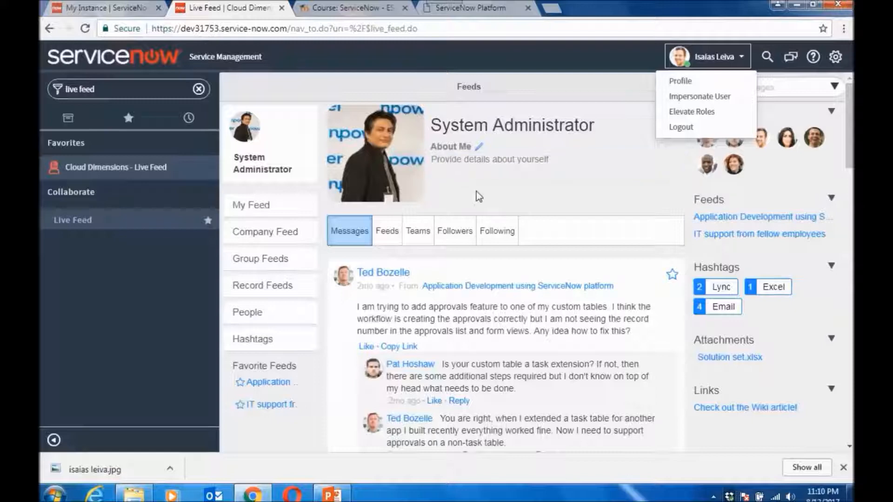
click(490, 159)
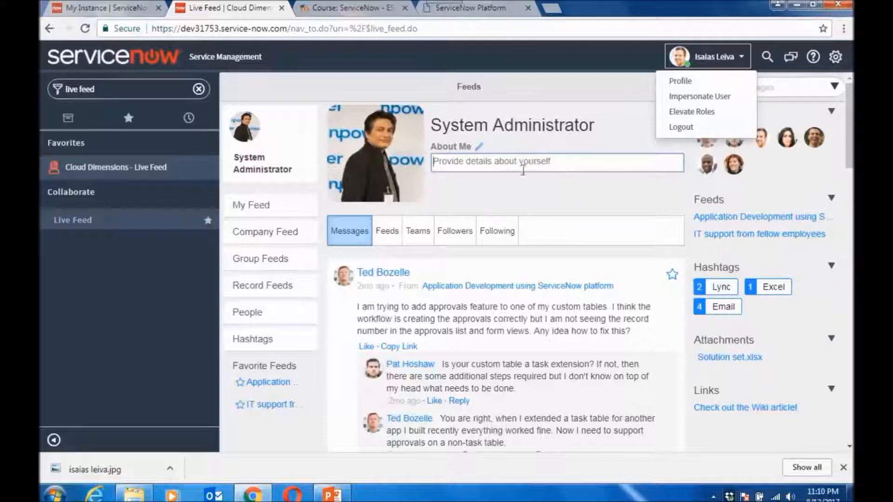
mouse_move(481, 149)
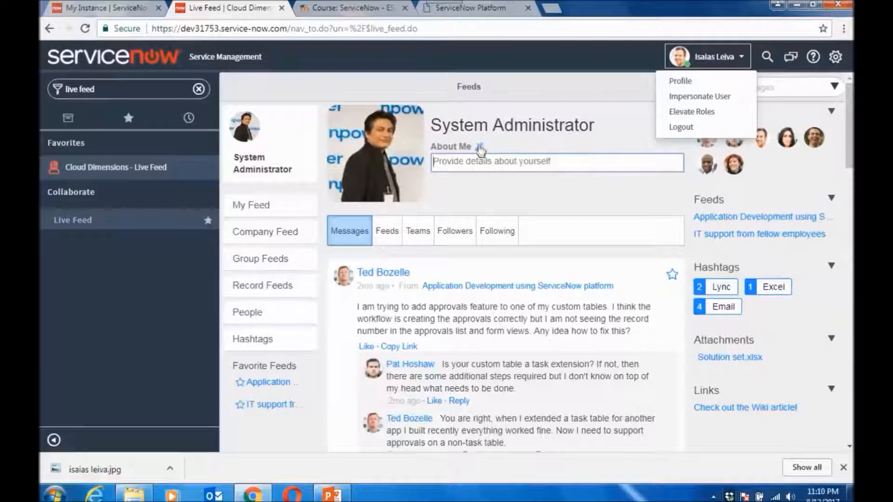
click(322, 354)
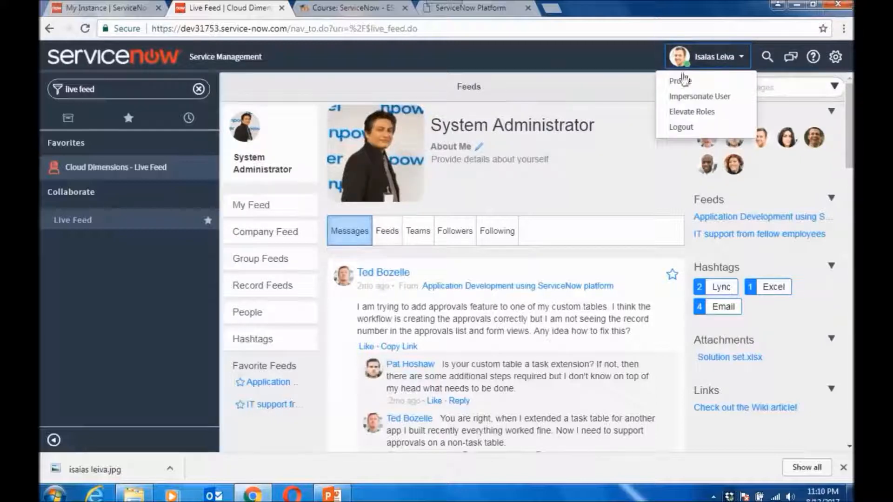
- Log out of the instance and sign back in as admin
click(681, 127)
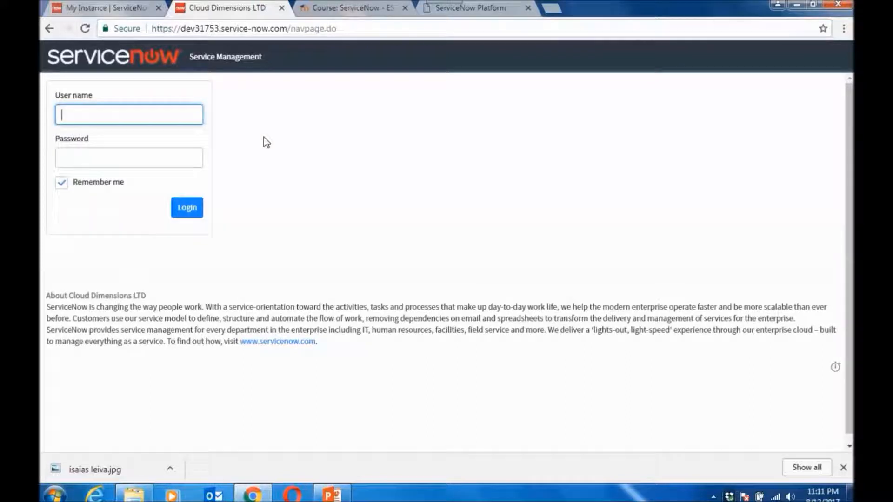
text(admin)
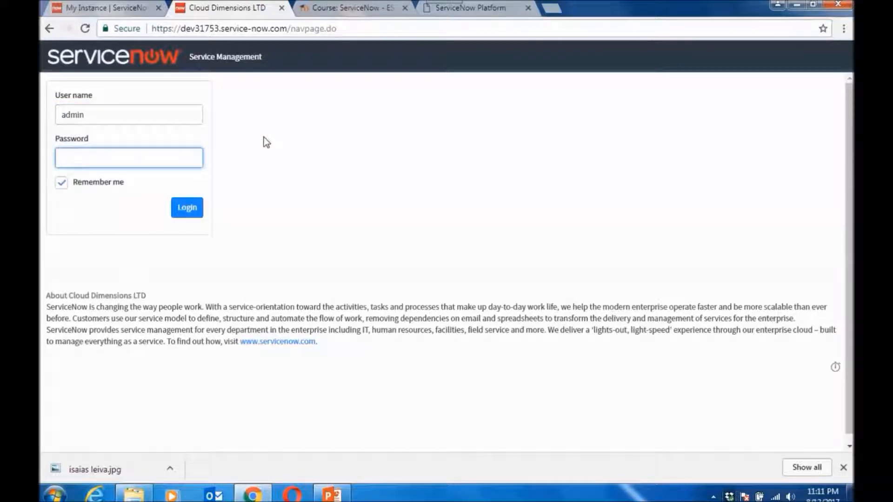
click(187, 207)
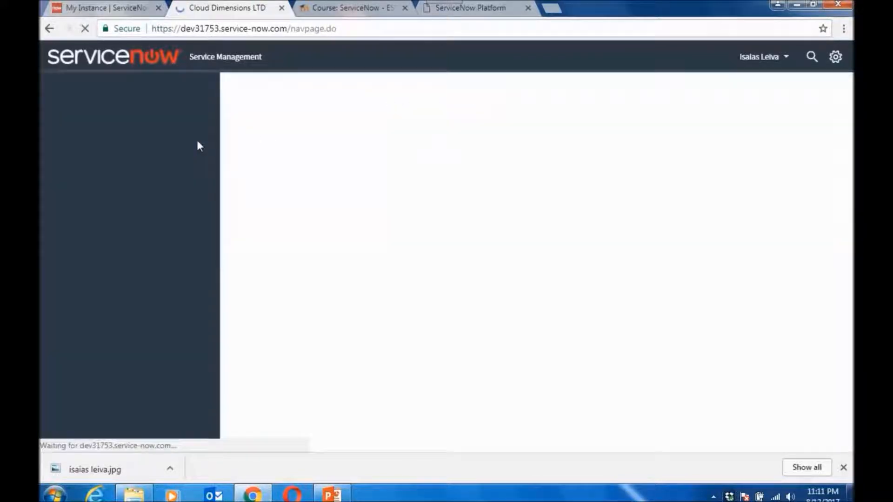